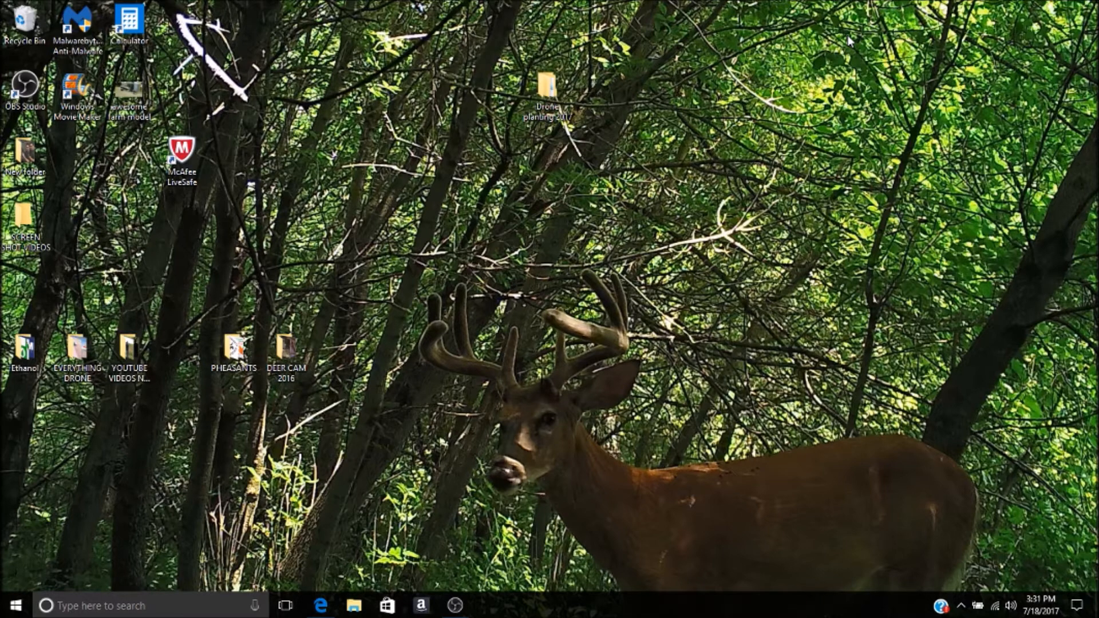
mouse_move(344, 581)
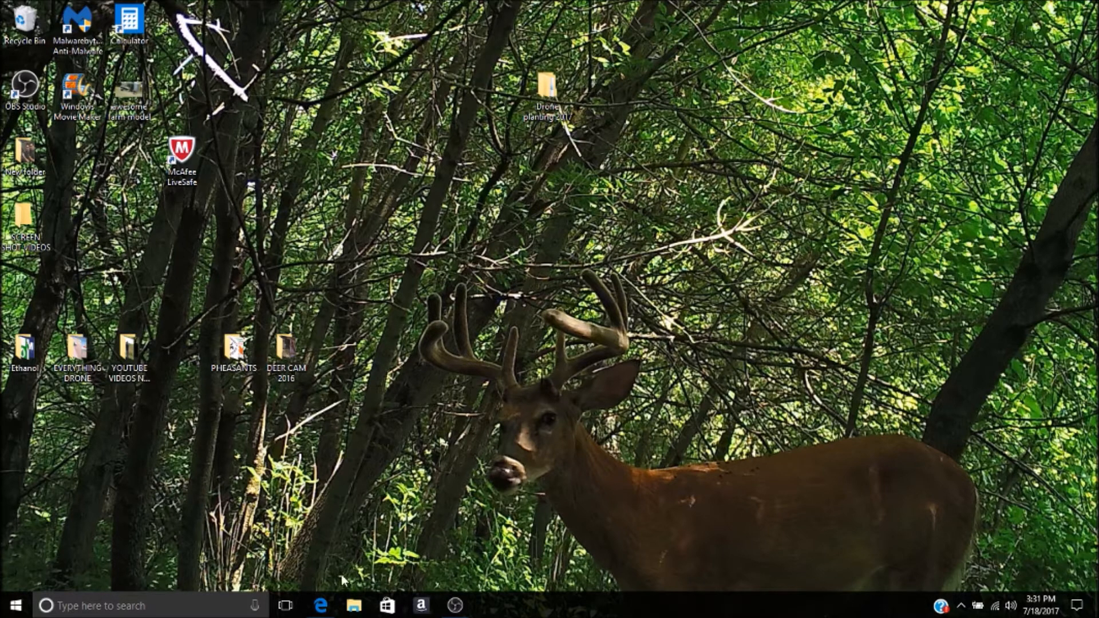
- Launch Microsoft Edge from the taskbar to restore the YouTube and Google tabs
left_click(321, 606)
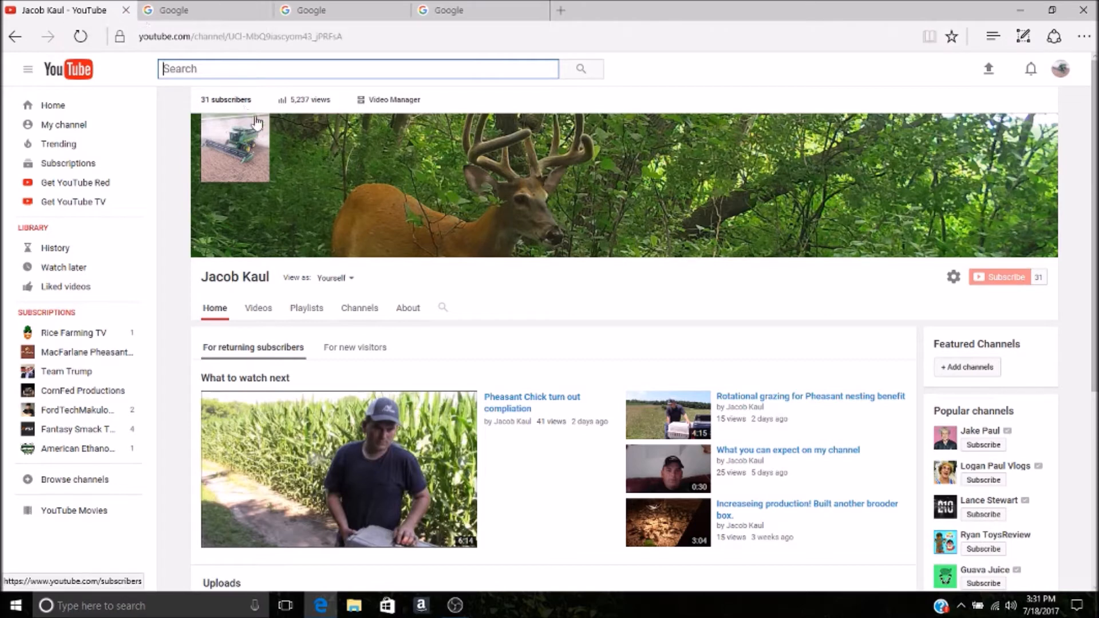
- Search Google in the second tab for 'kwik trip gas msds'
left_click(204, 10)
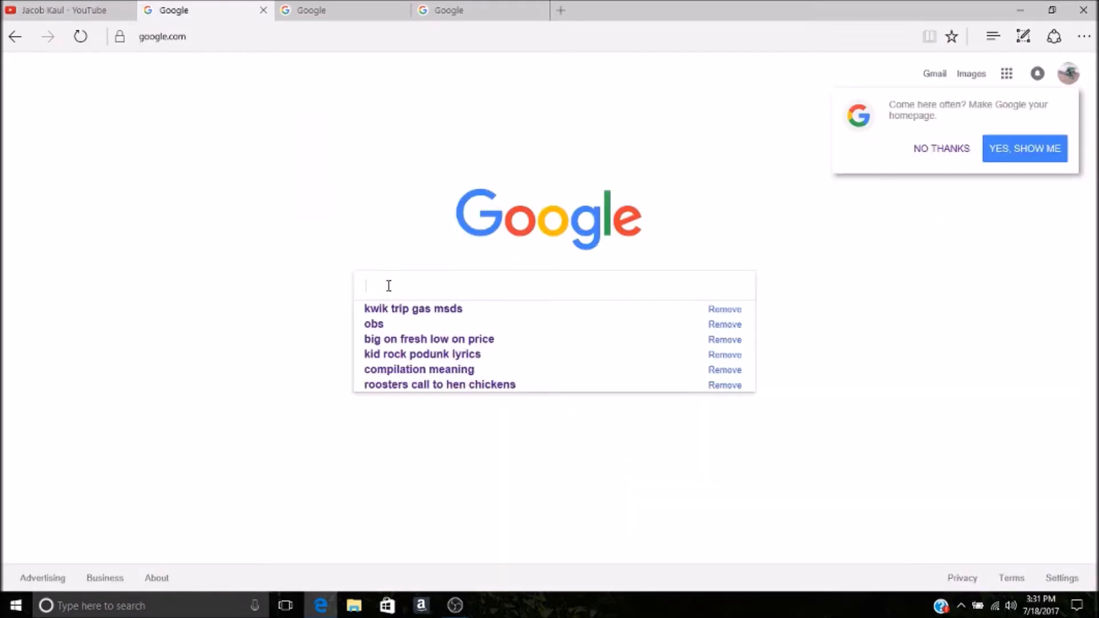
type("kwi")
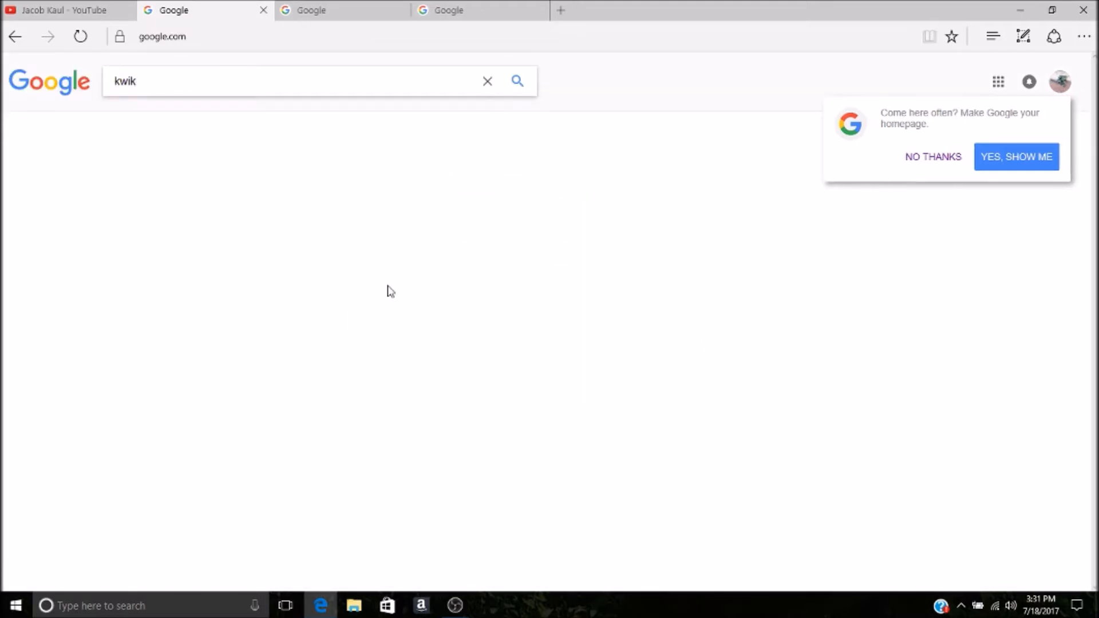
type("kwik trip gas msds")
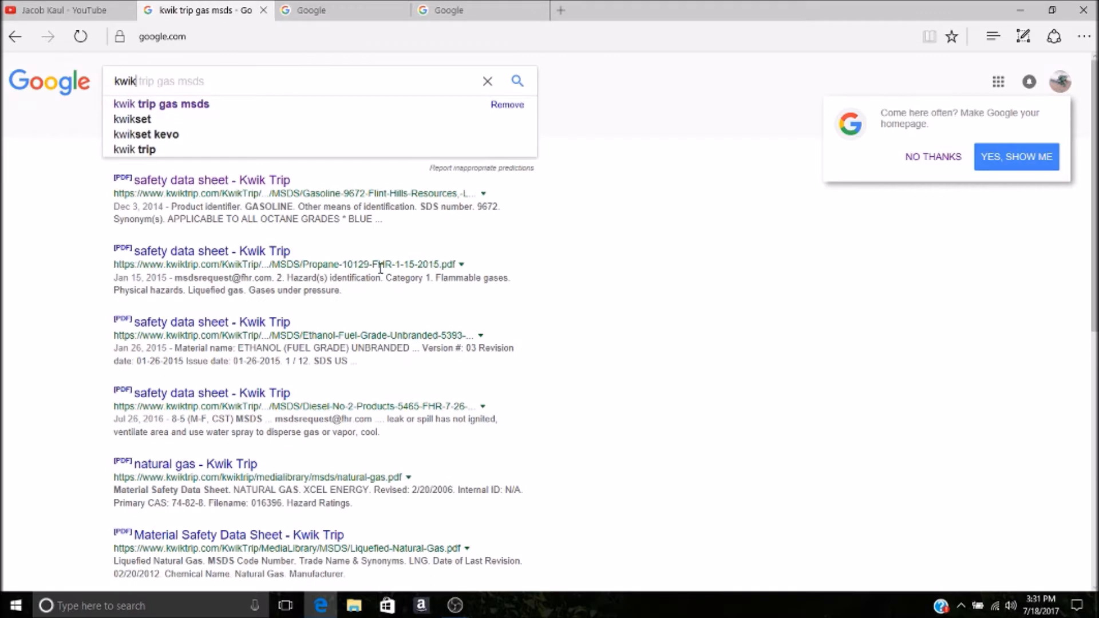
mouse_move(176, 110)
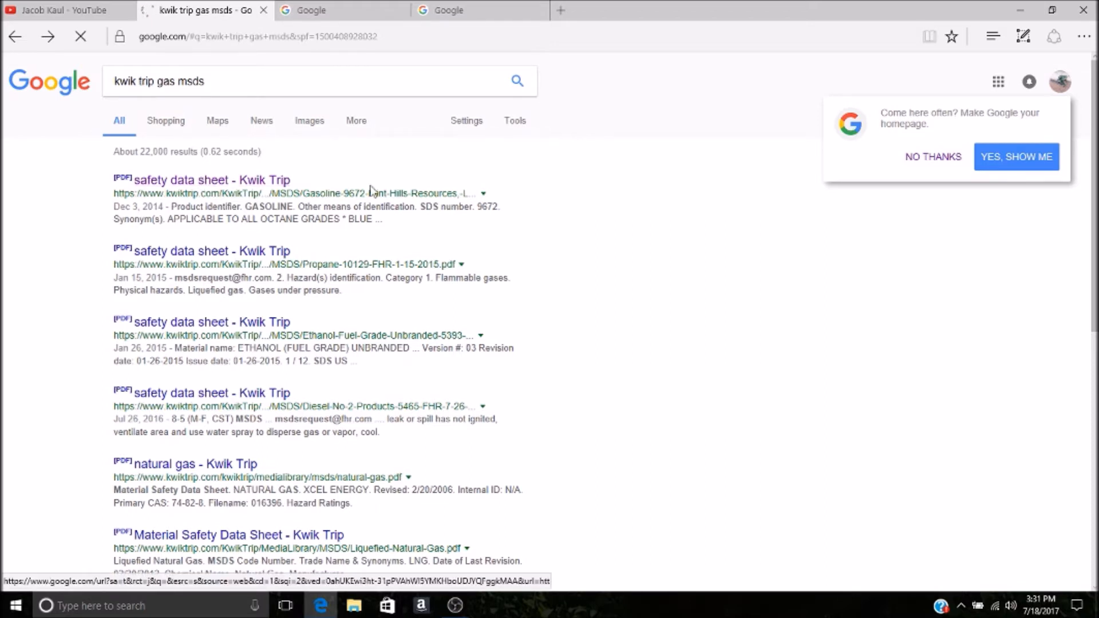
- Open the Kwik Trip safety data sheet PDF and scroll to its page 2 ingredients section
left_click(210, 179)
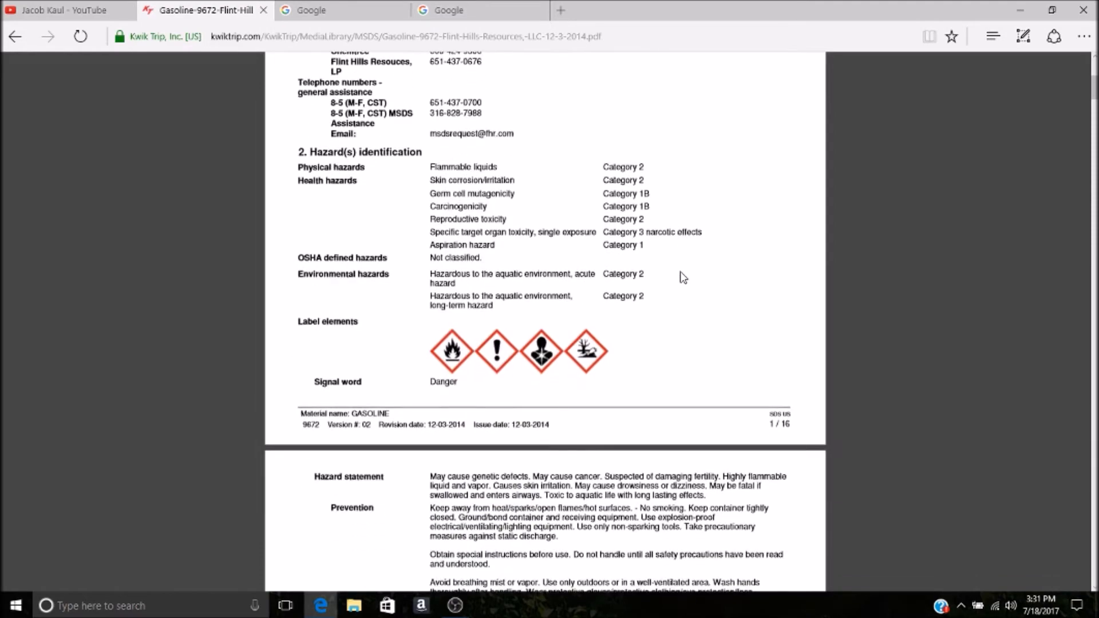
scroll("down", 3)
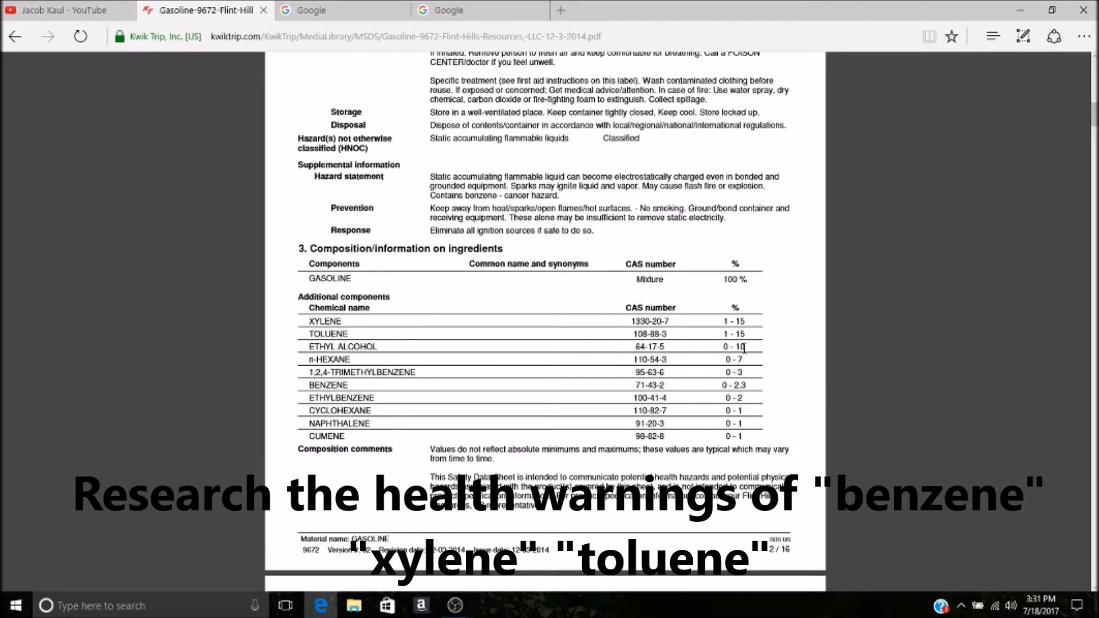
double_click(735, 347)
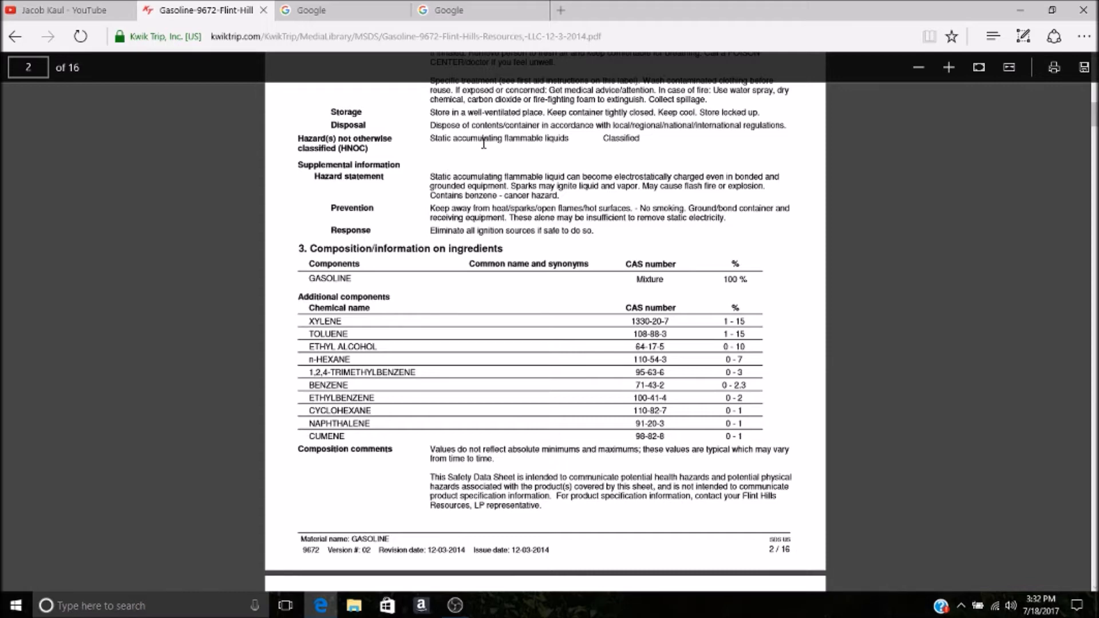
- Search 'cenex gas safety data sheet' in the third tab and open the Cenex Safety Data Sheets page
left_click(343, 10)
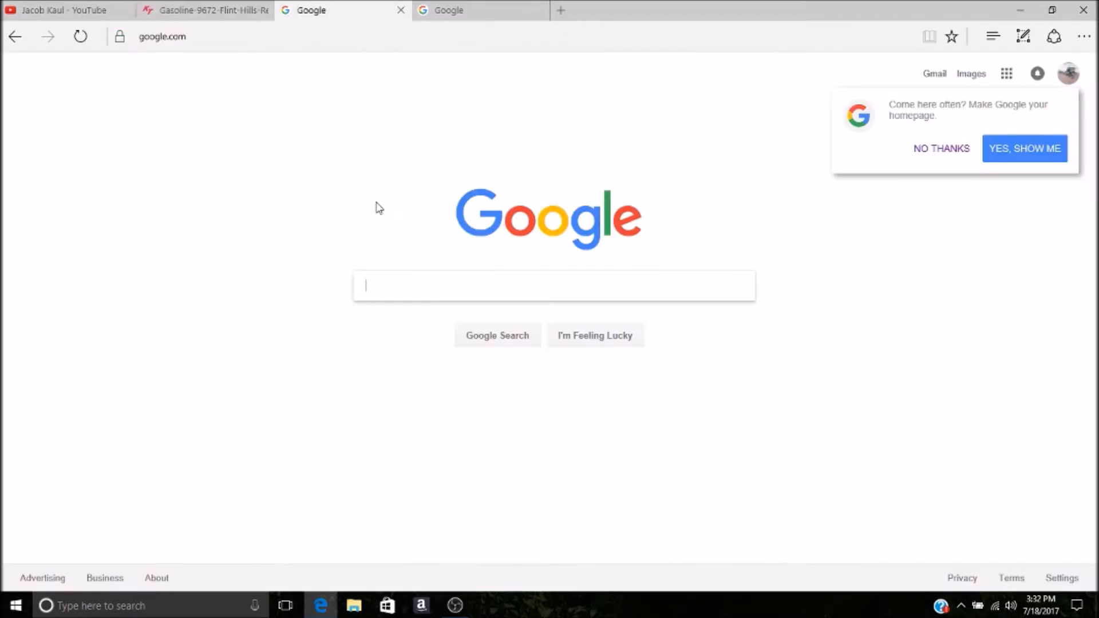
left_click(553, 285)
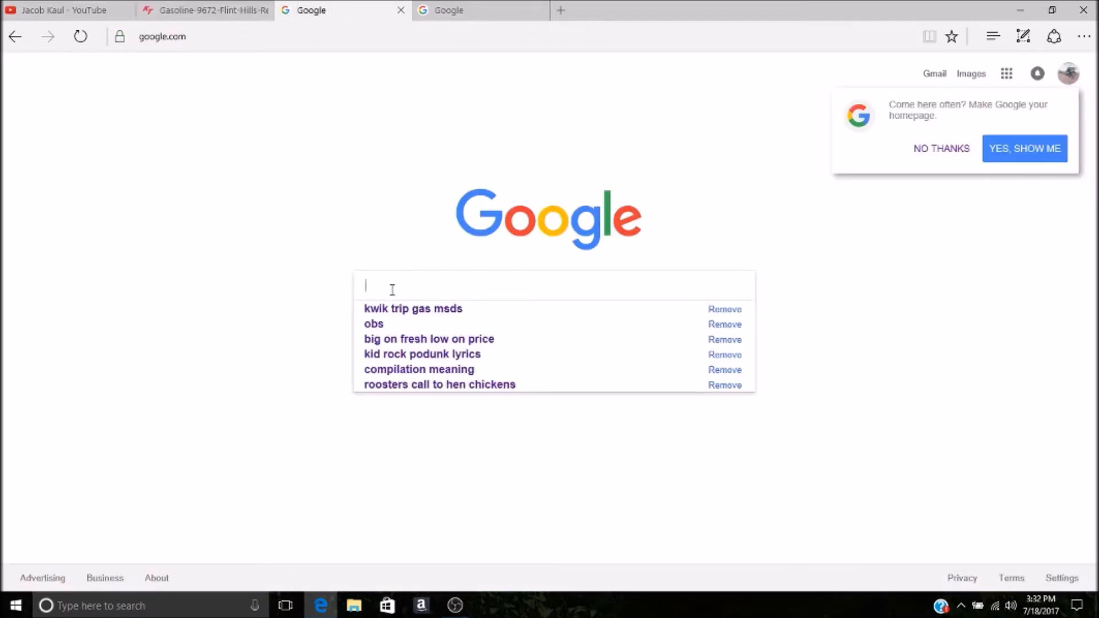
type("cenex")
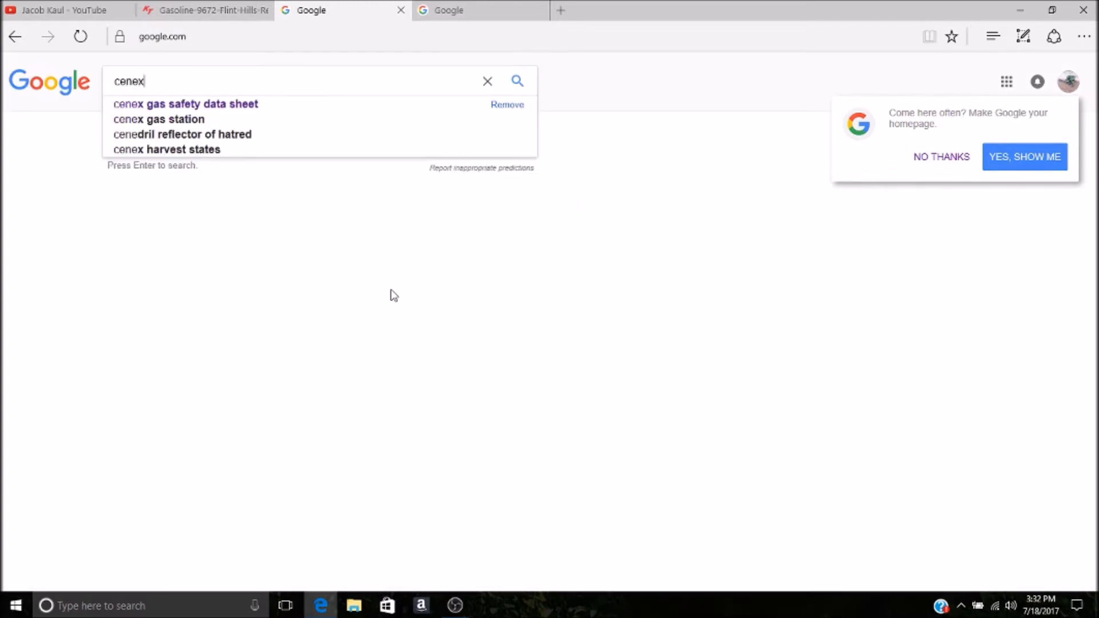
left_click(185, 104)
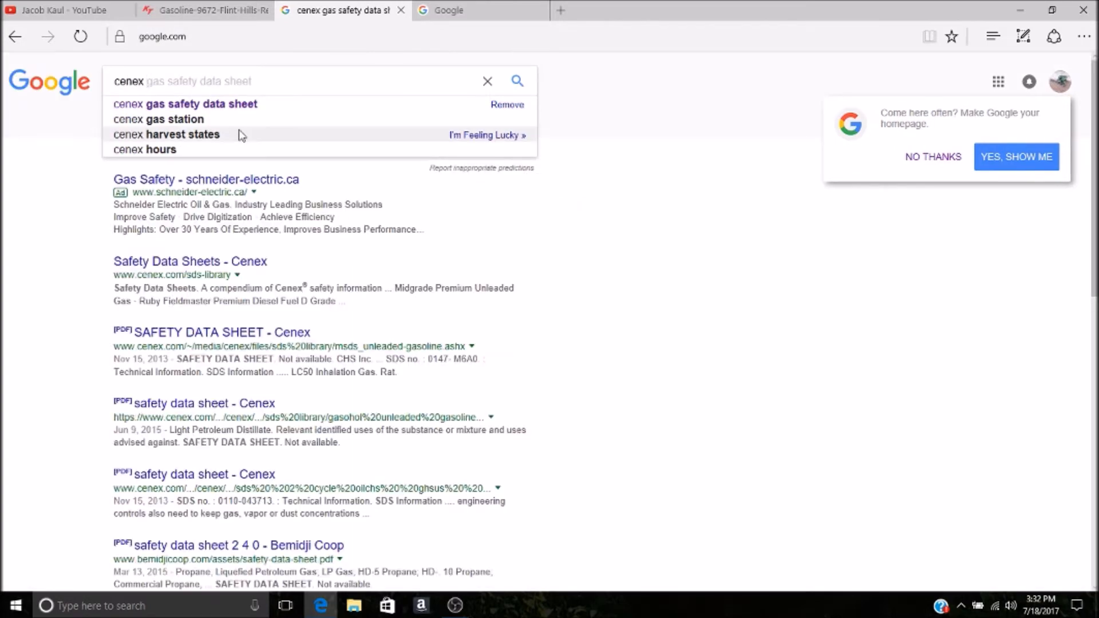
left_click(185, 104)
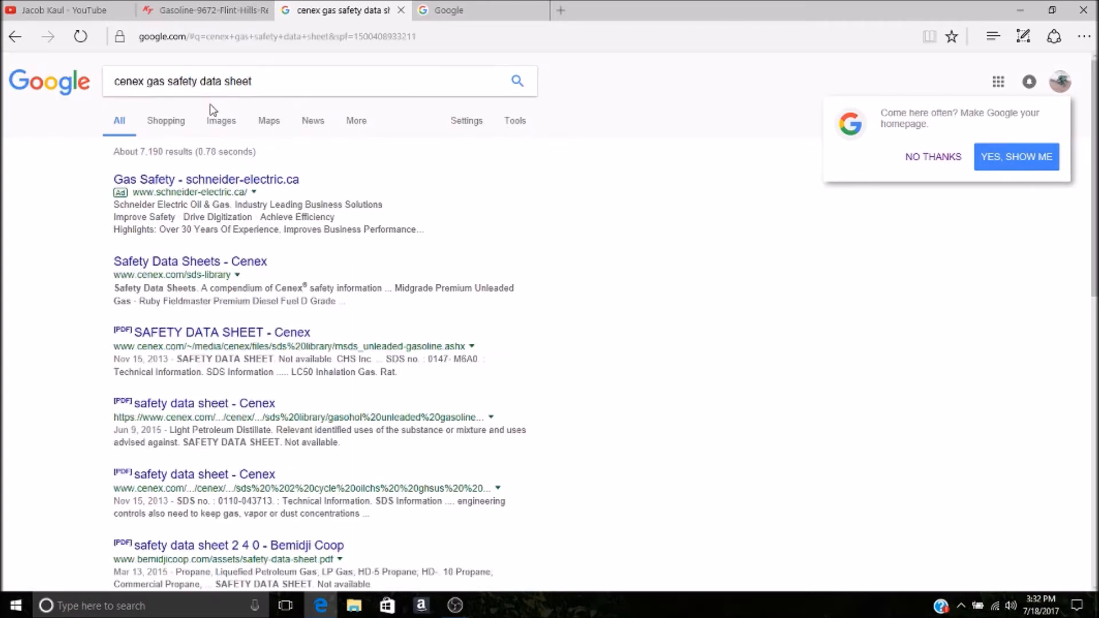
mouse_move(189, 261)
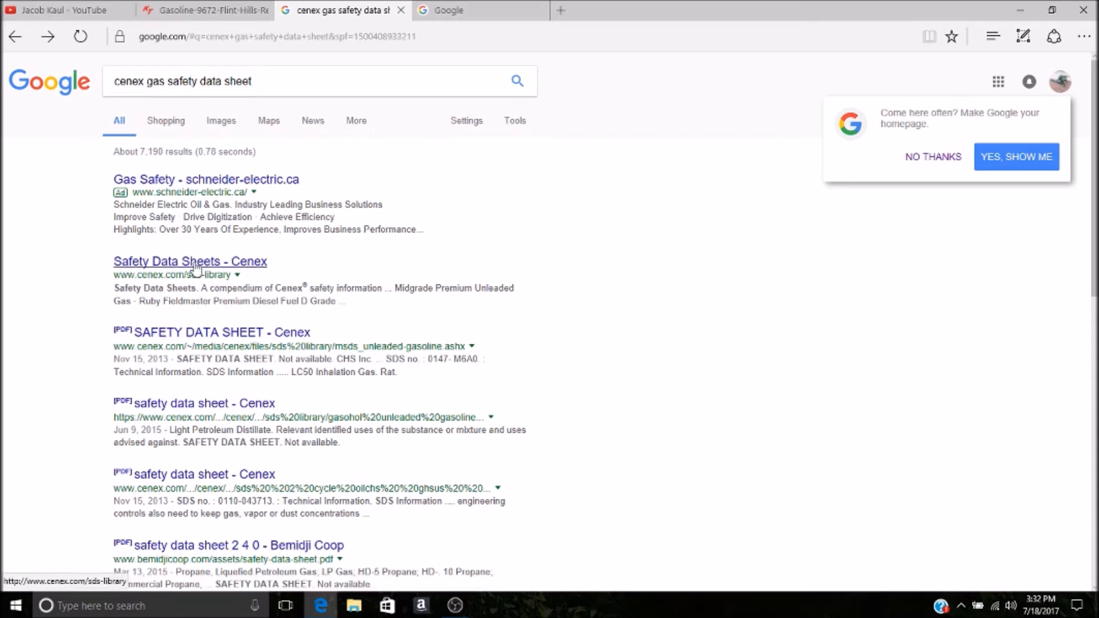
left_click(190, 261)
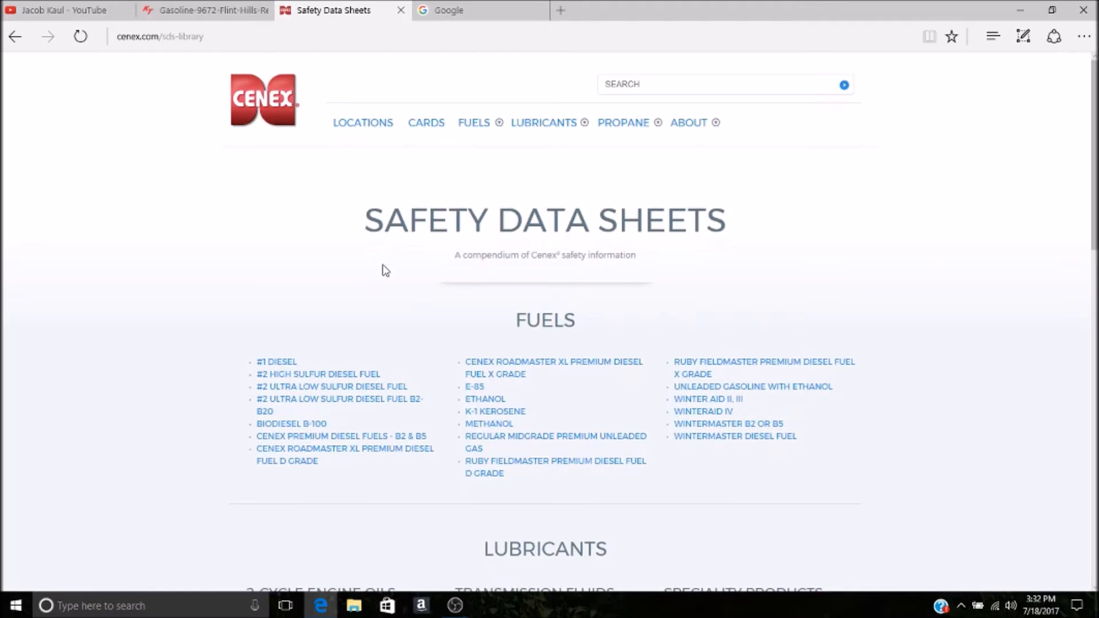
mouse_move(426, 314)
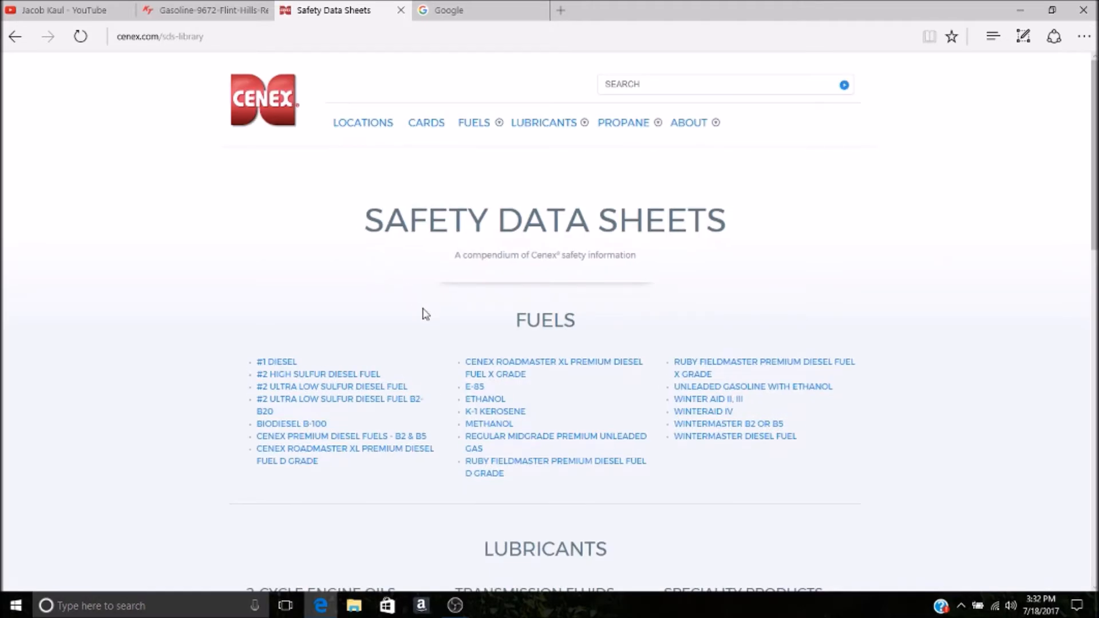
mouse_move(482, 328)
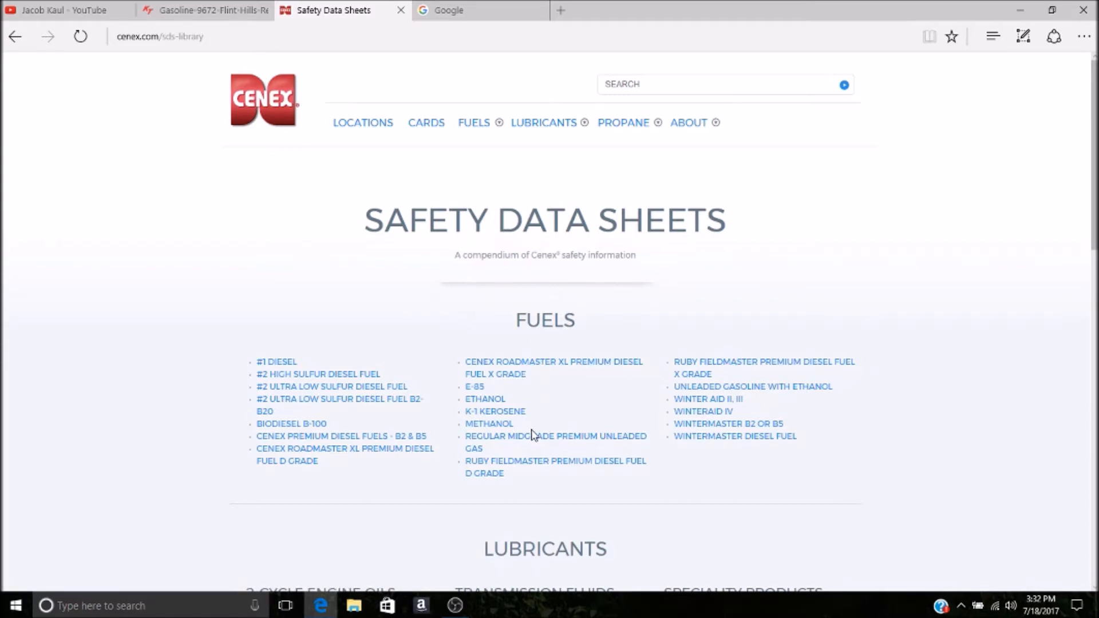
- Open the Cenex premium unleaded gasoline sheet and scroll to the page 2 Section 3 ingredients table
left_click(556, 441)
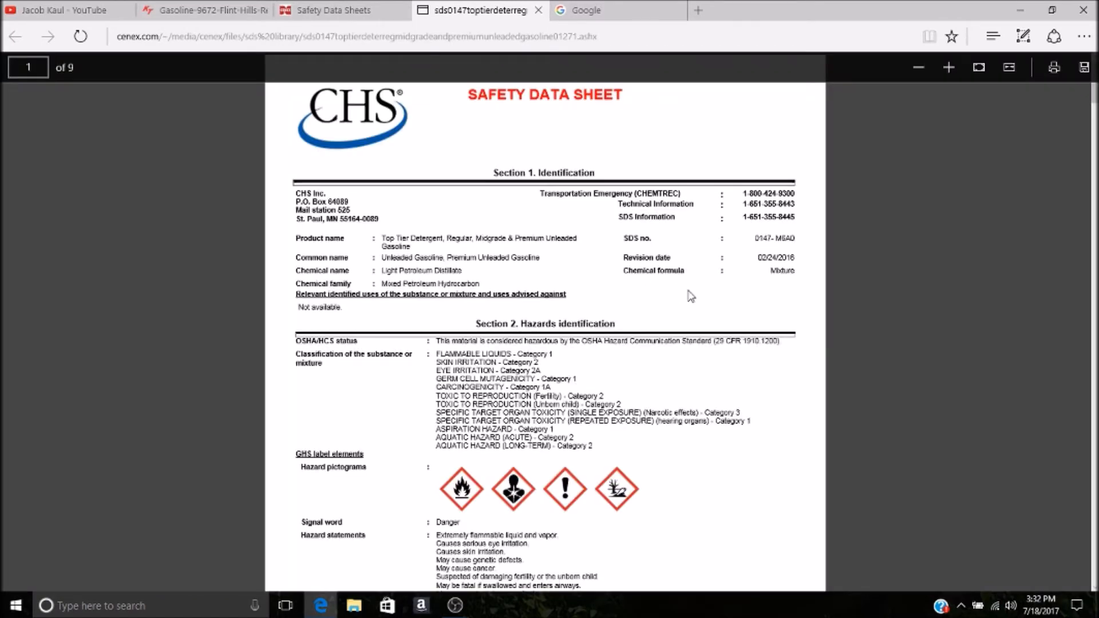
scroll("down", 3)
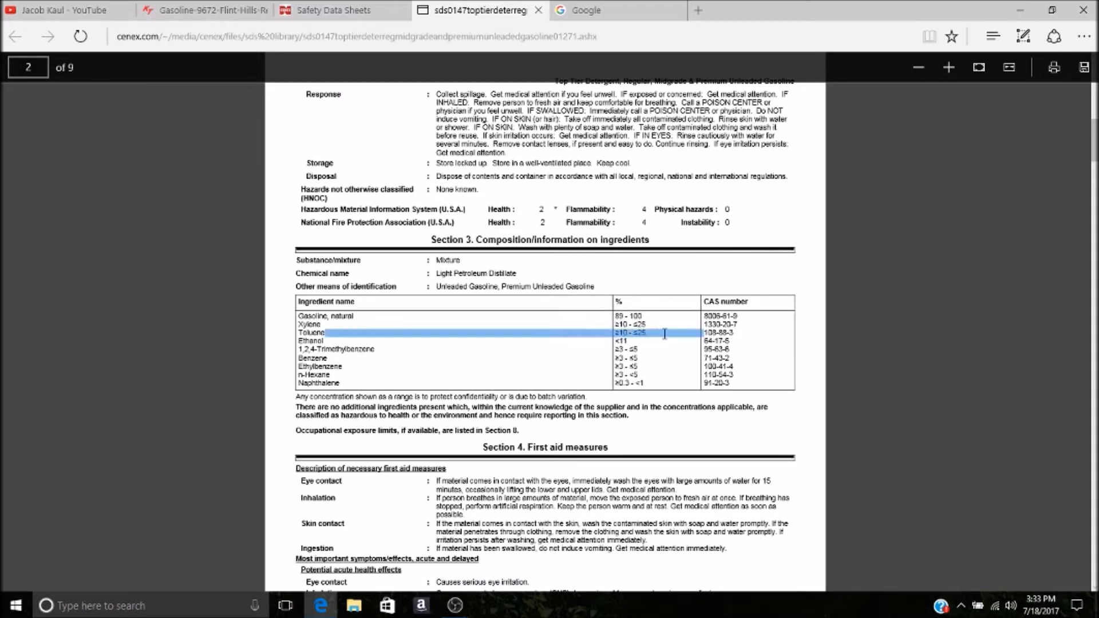
left_click(859, 338)
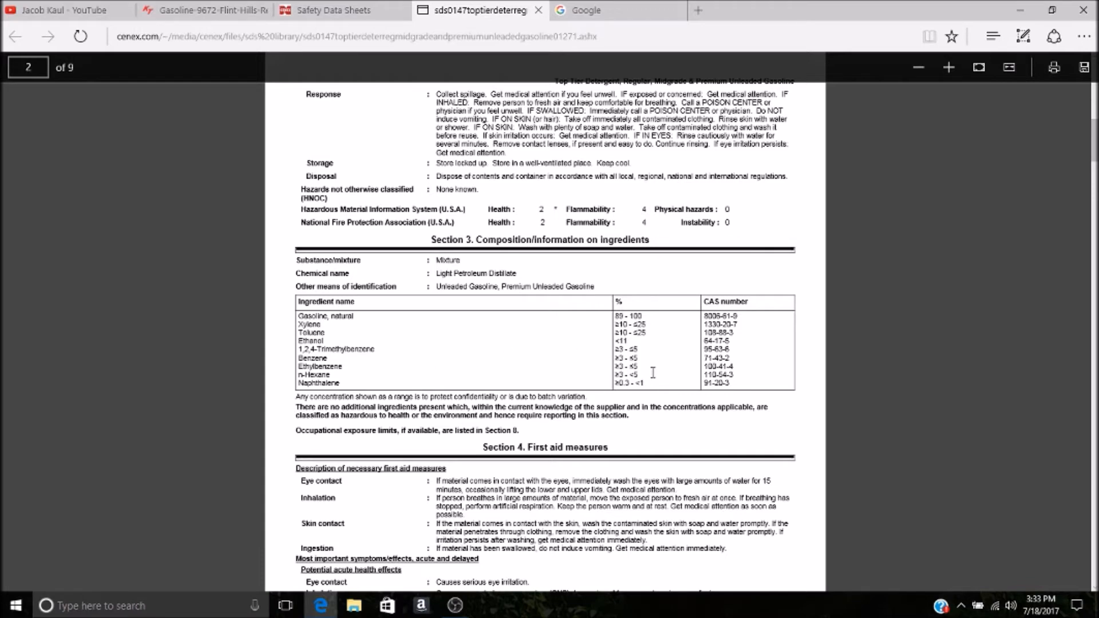
mouse_move(734, 299)
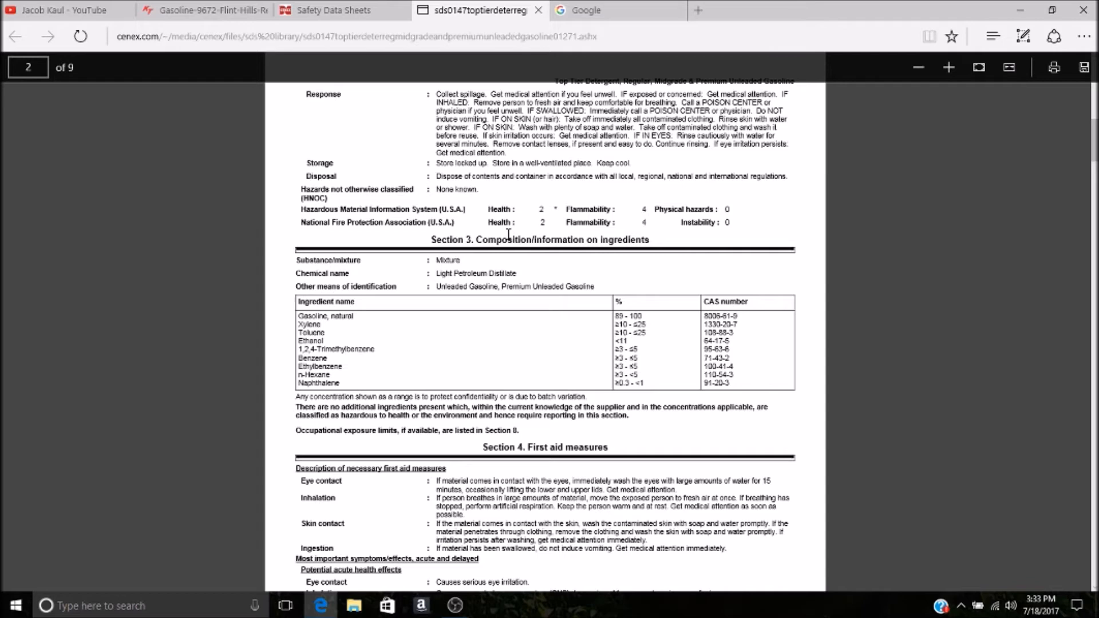
- Search 'holiday gasoline safety data sheet' and open the Marathon Petroleum PDF result
left_click(617, 10)
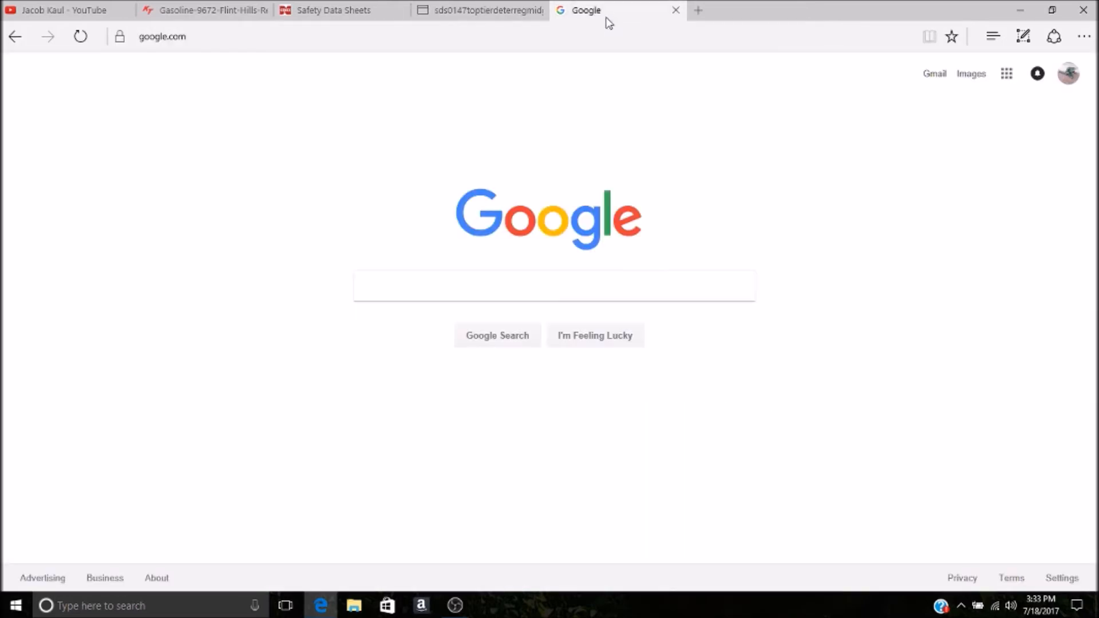
type("holiday gas")
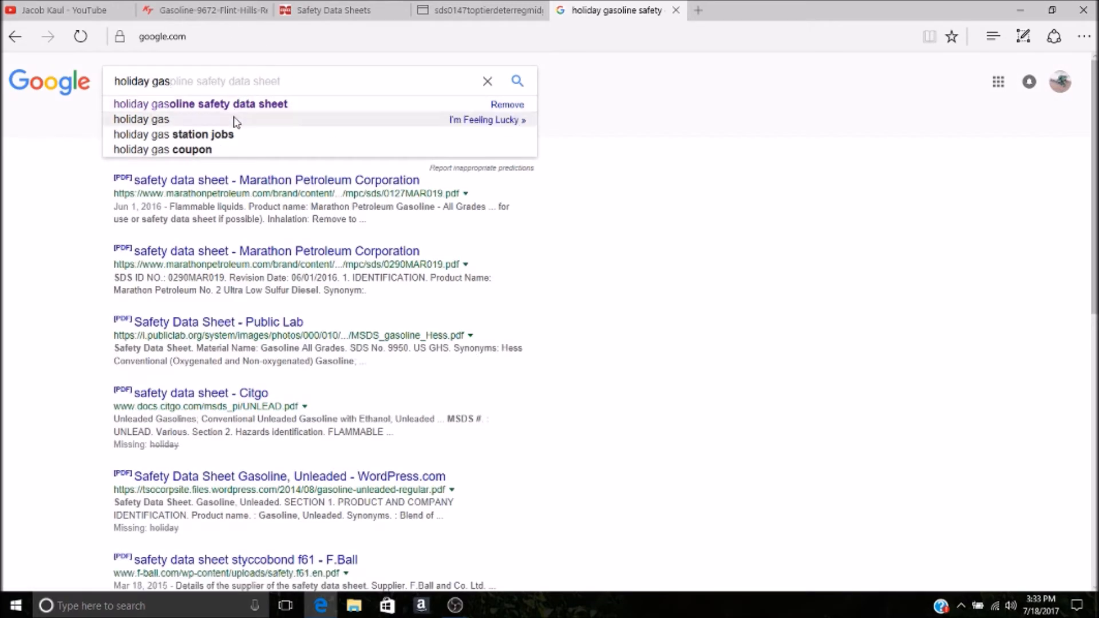
left_click(200, 104)
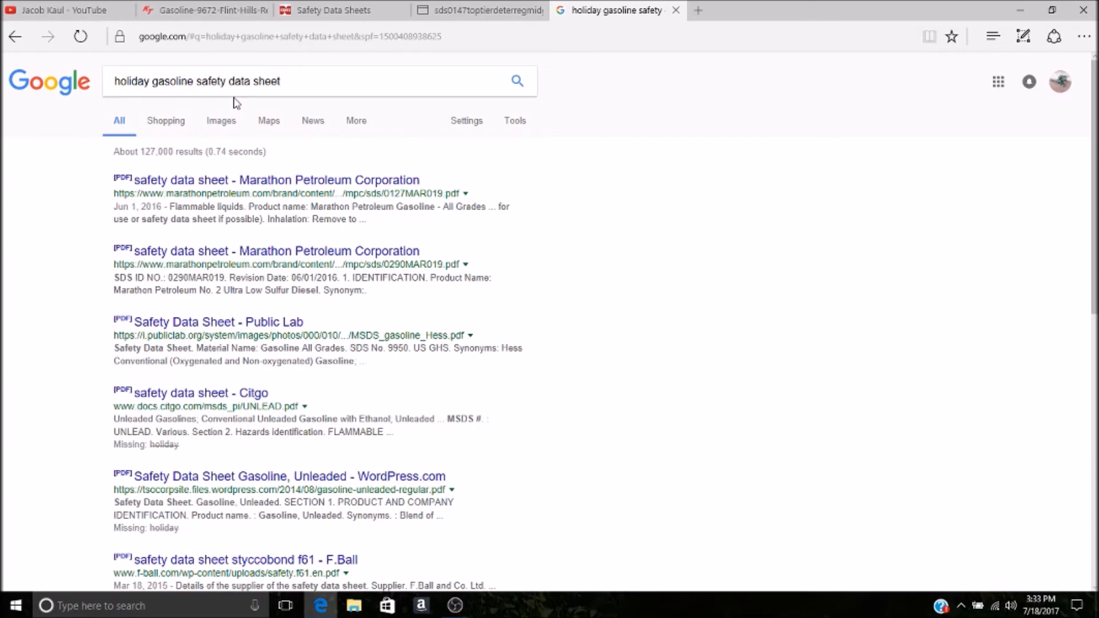
left_click(275, 180)
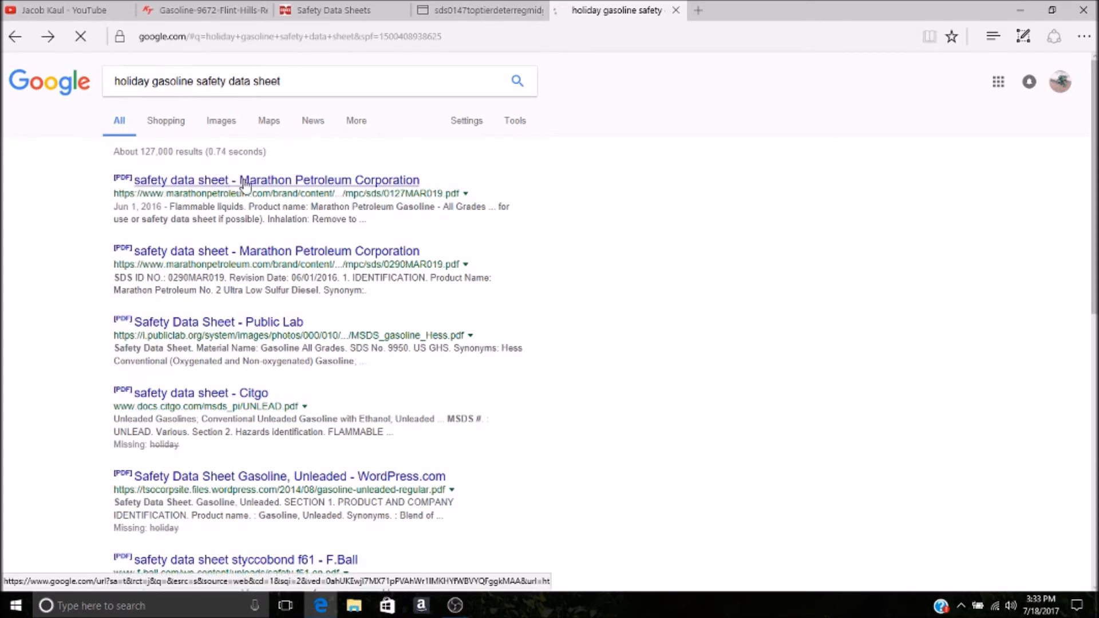
- Scroll the Marathon sheet to Section 3 ingredients, then return to the YouTube tab
left_click(276, 181)
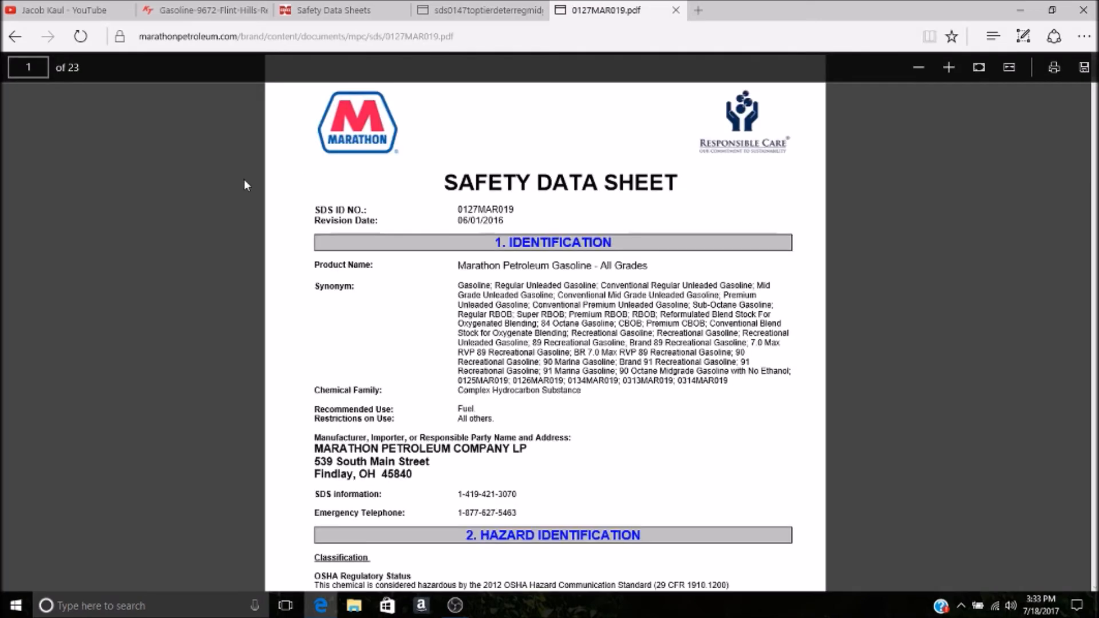
scroll("down", 3)
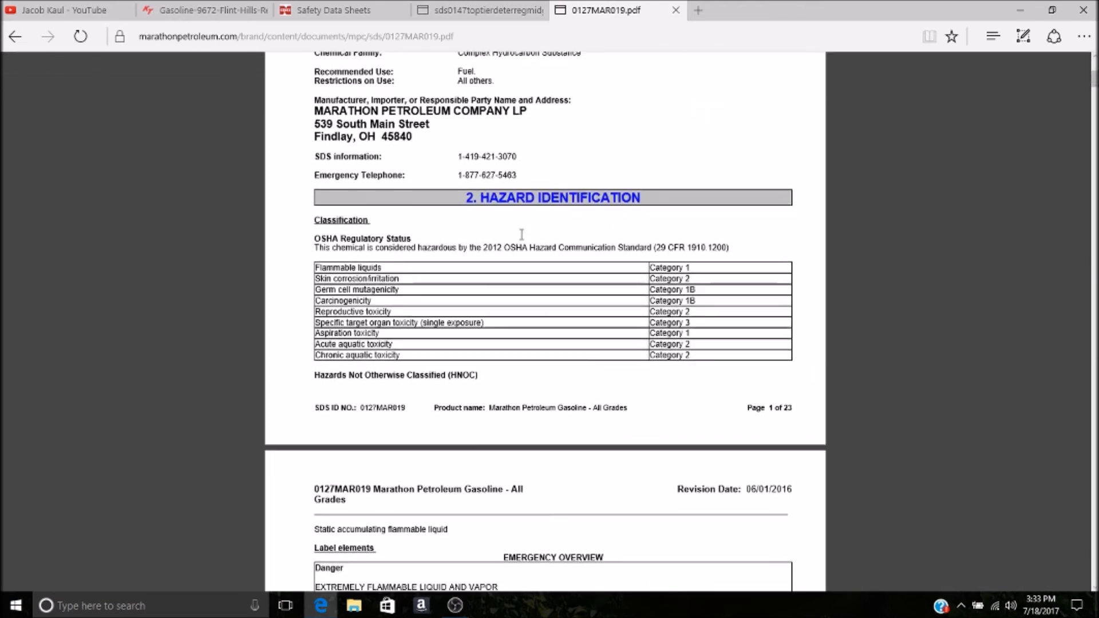
scroll("down", 3)
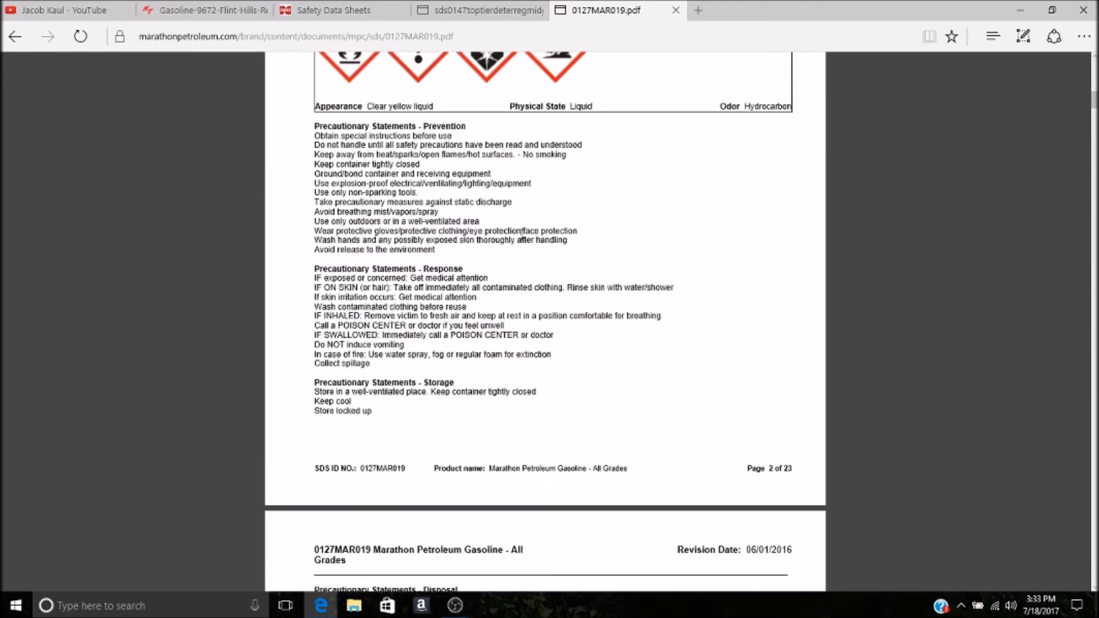
scroll("down", 3)
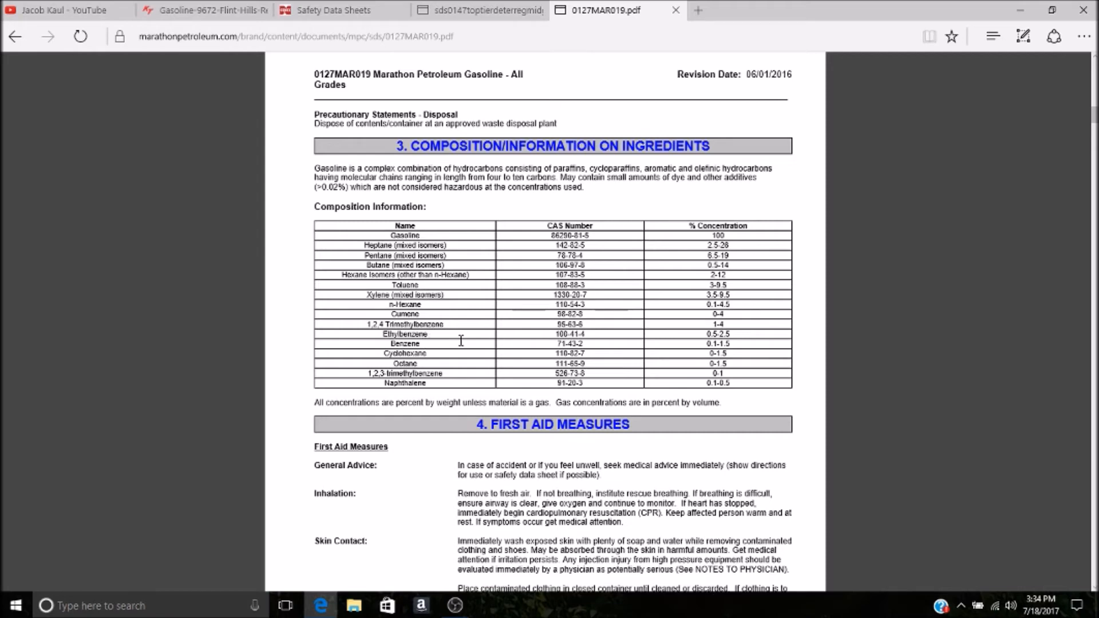
mouse_move(596, 346)
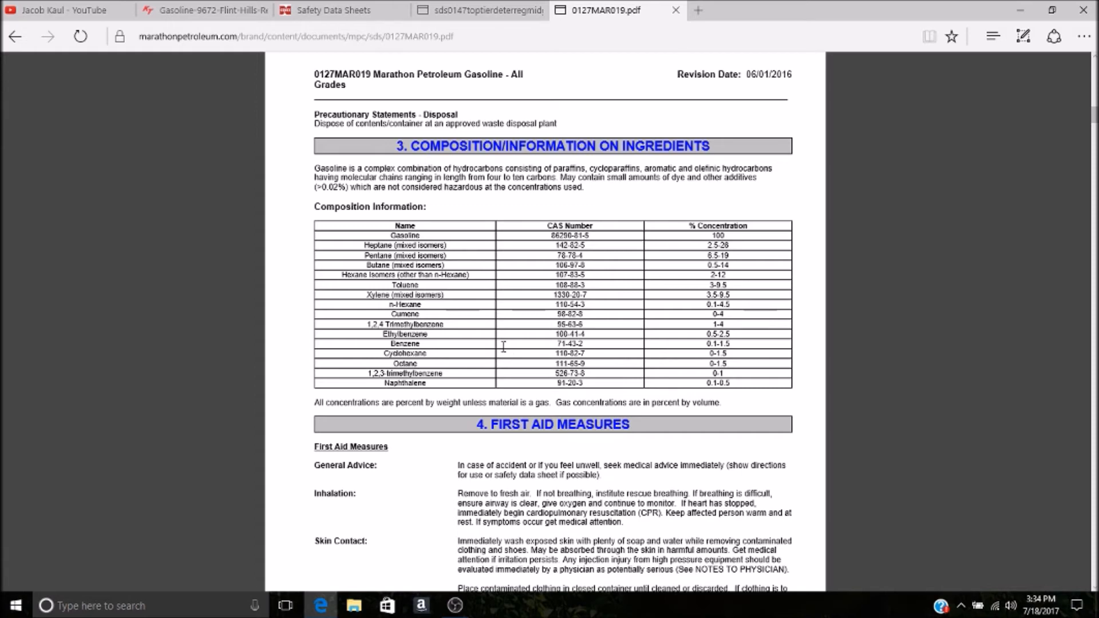
mouse_move(471, 234)
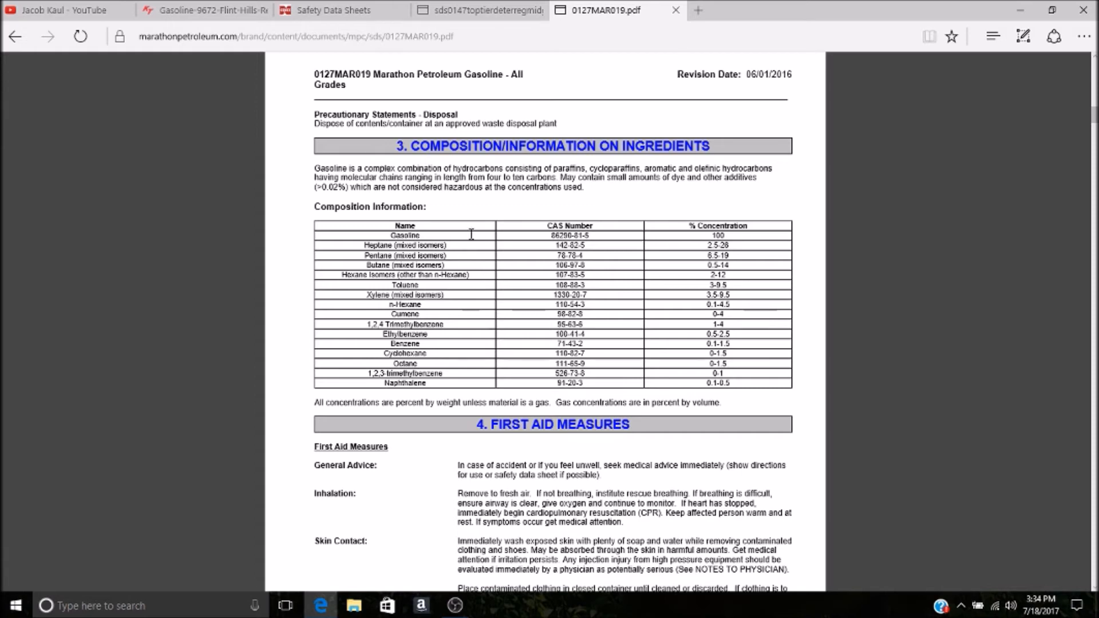
left_click(59, 9)
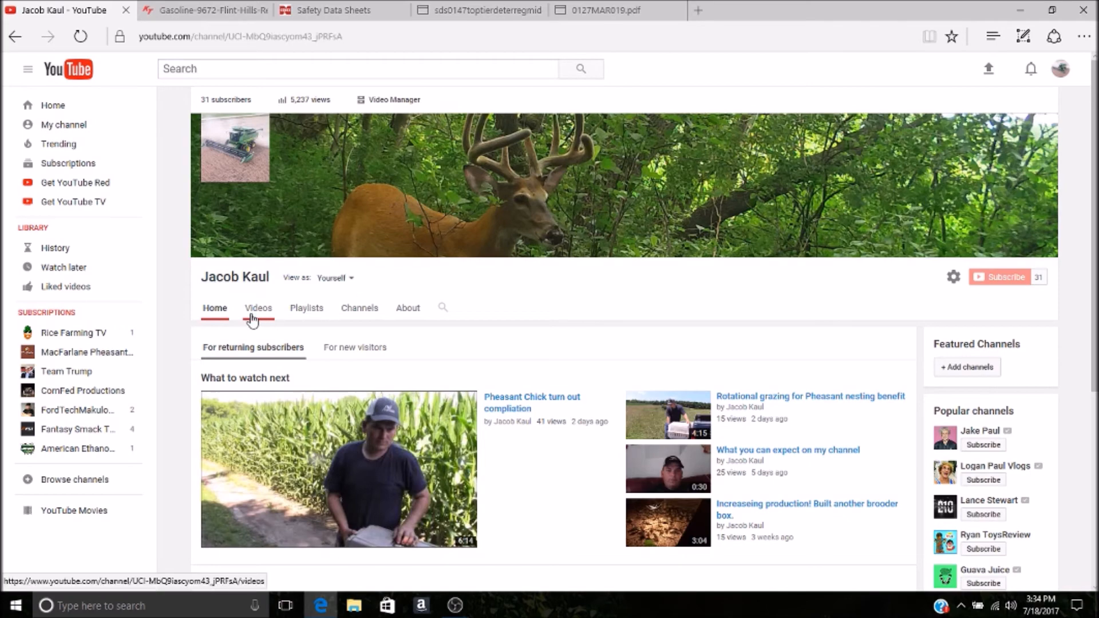
- Play 'What is REALLY causing your small engine issues!!' from Videos, then return to the Flint Hills sheet
left_click(259, 308)
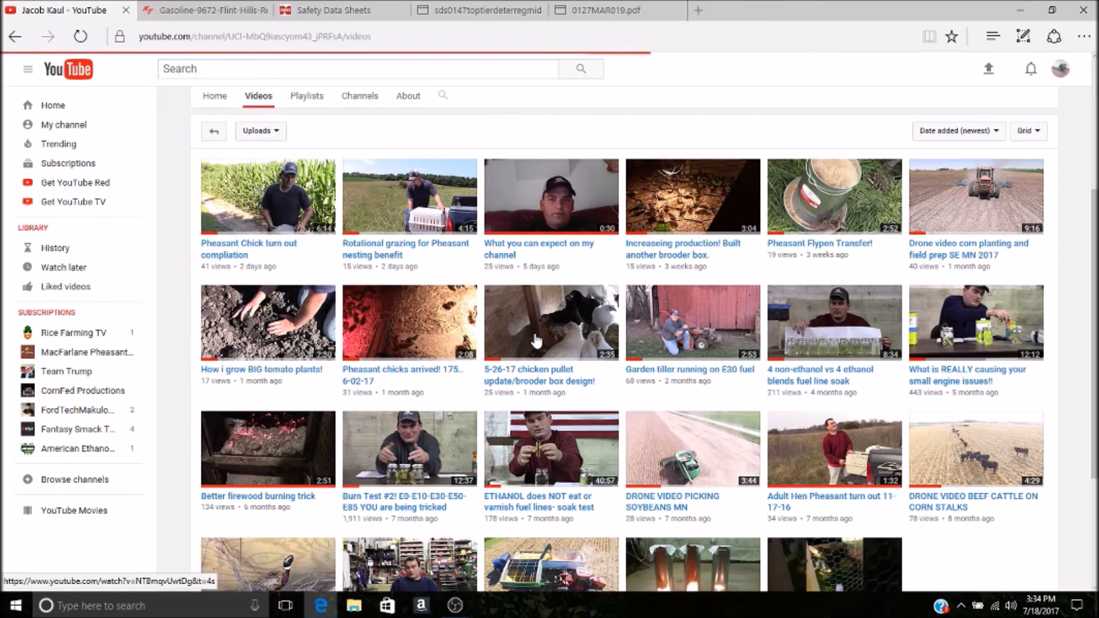
scroll("down", 3)
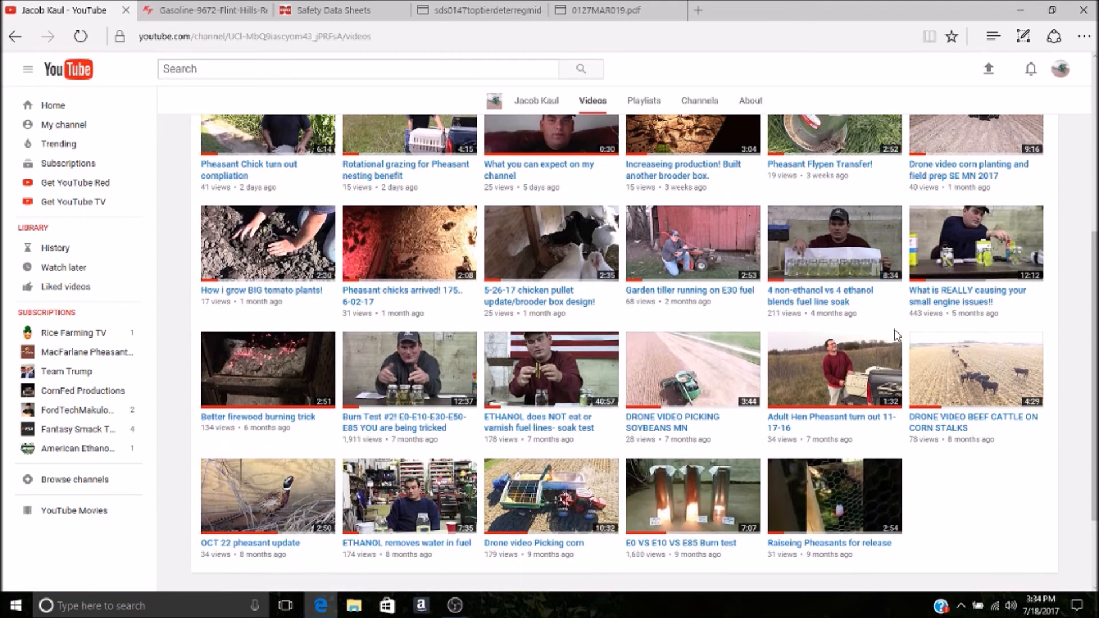
left_click(975, 241)
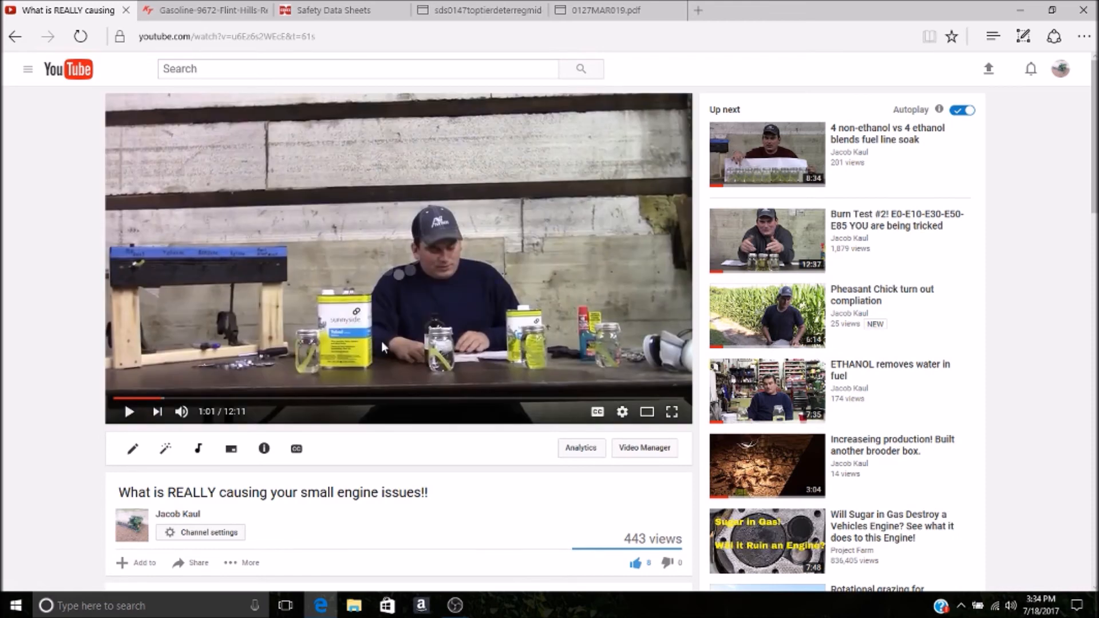
mouse_move(538, 286)
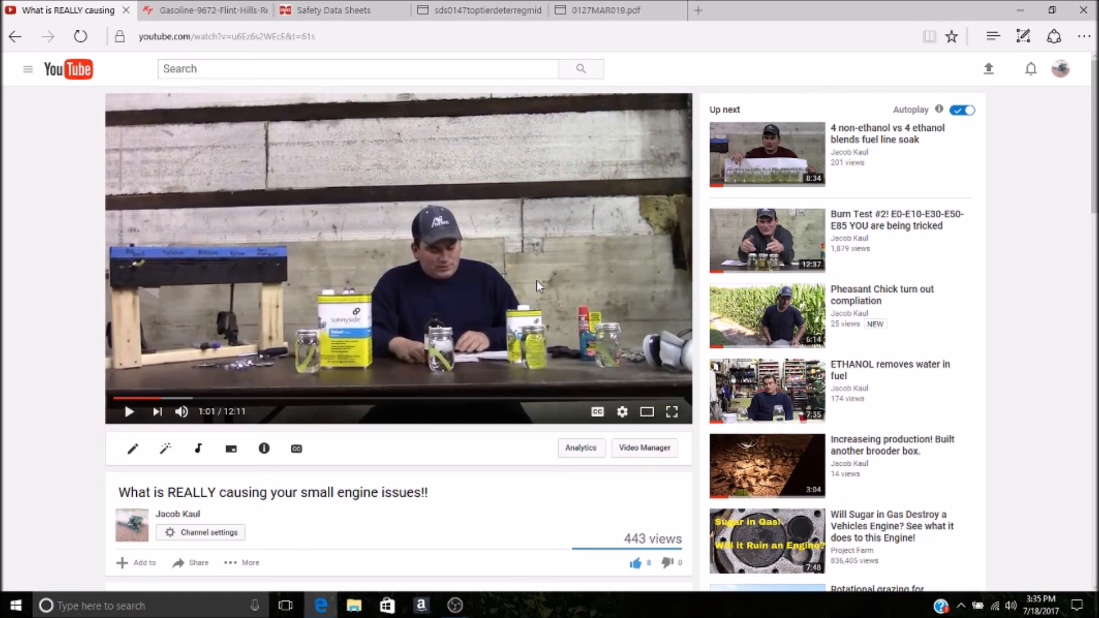
left_click(204, 10)
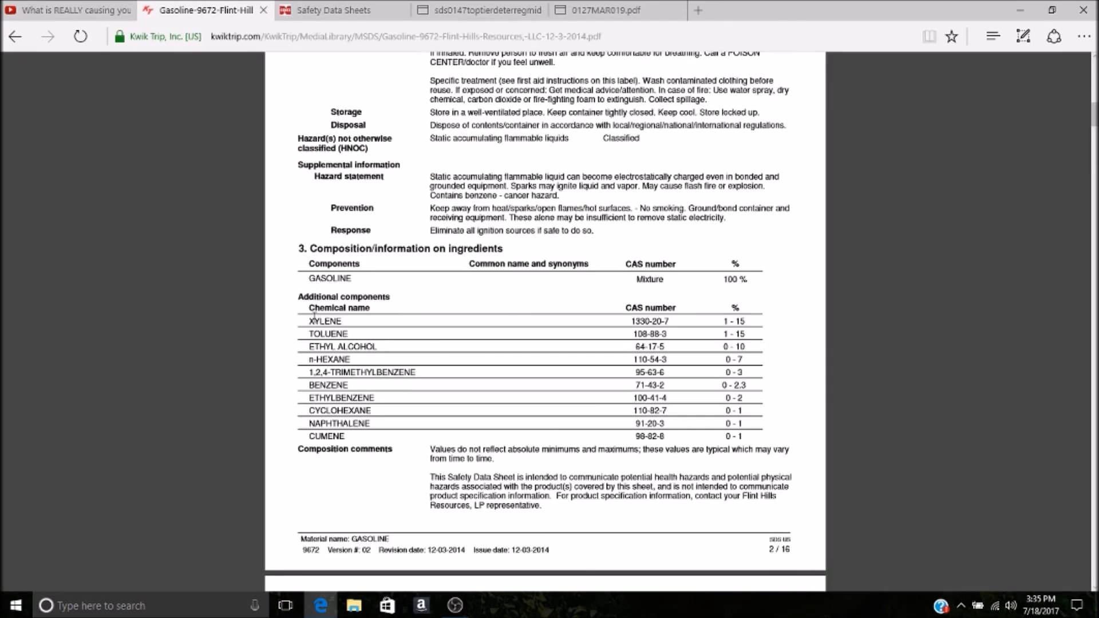
- Highlight the Cenex table's first five ingredients, Gasoline natural through 1,2,4-Trimethylbenzene
left_click_drag(313, 321, 337, 384)
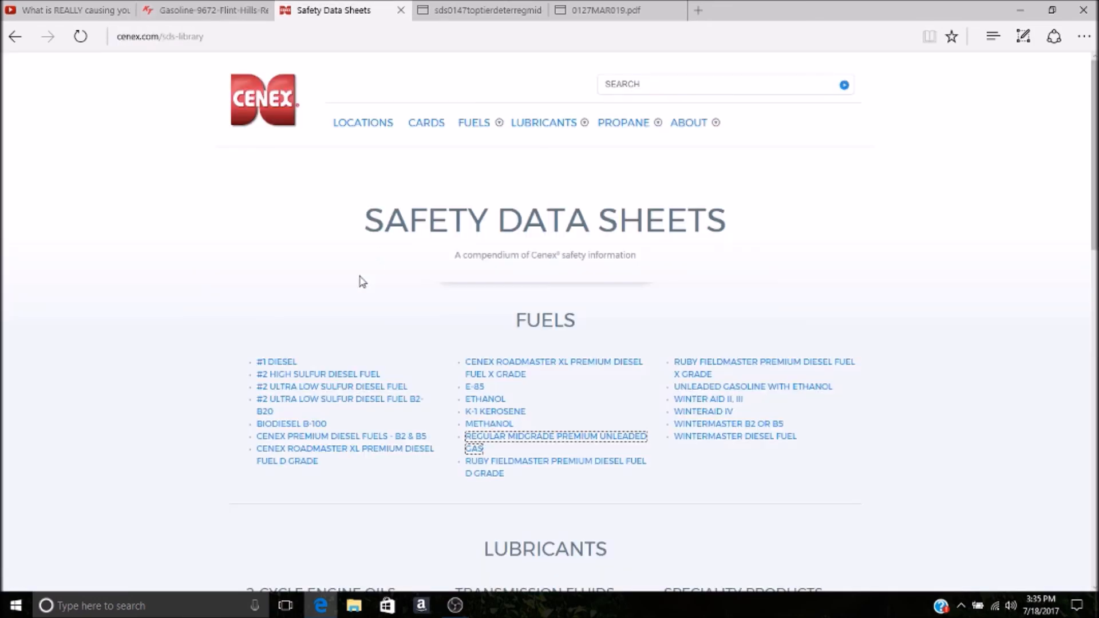
left_click(555, 437)
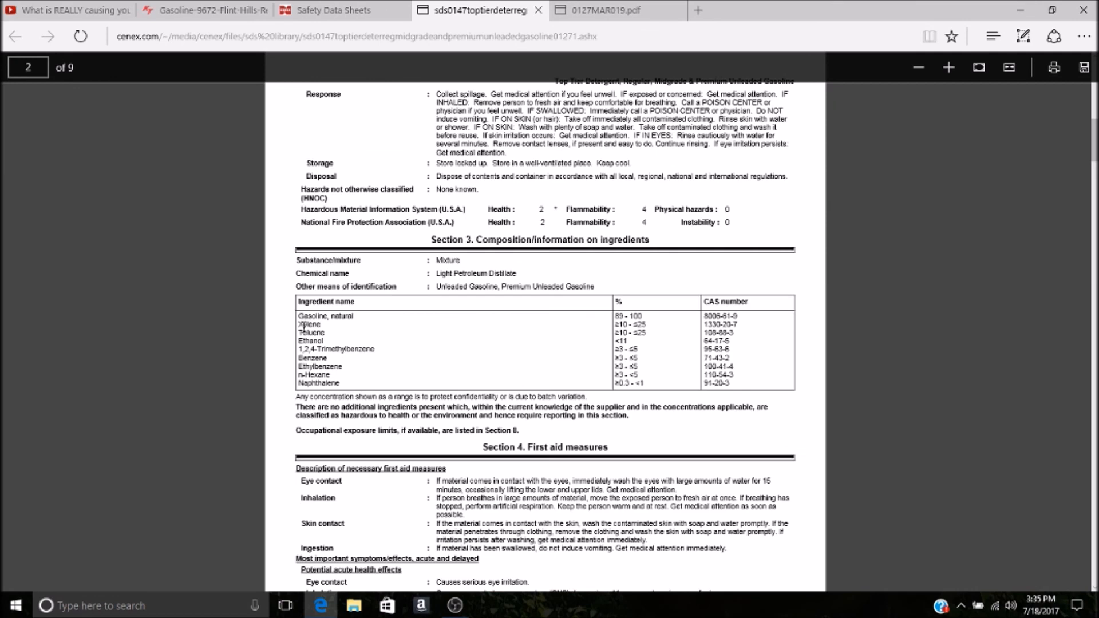
left_click_drag(301, 316, 378, 350)
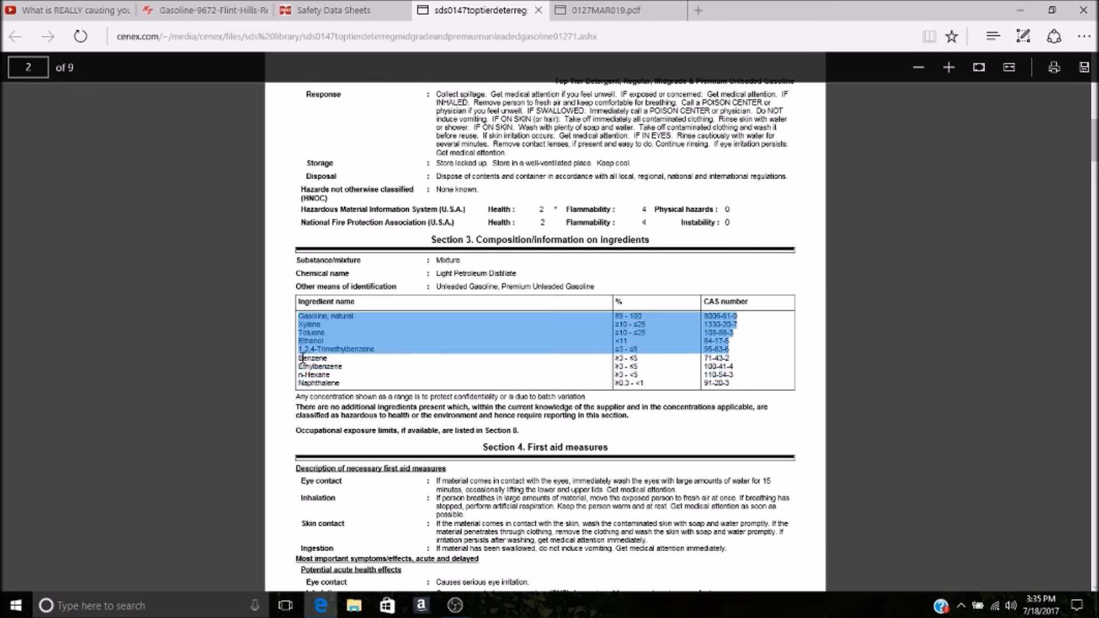